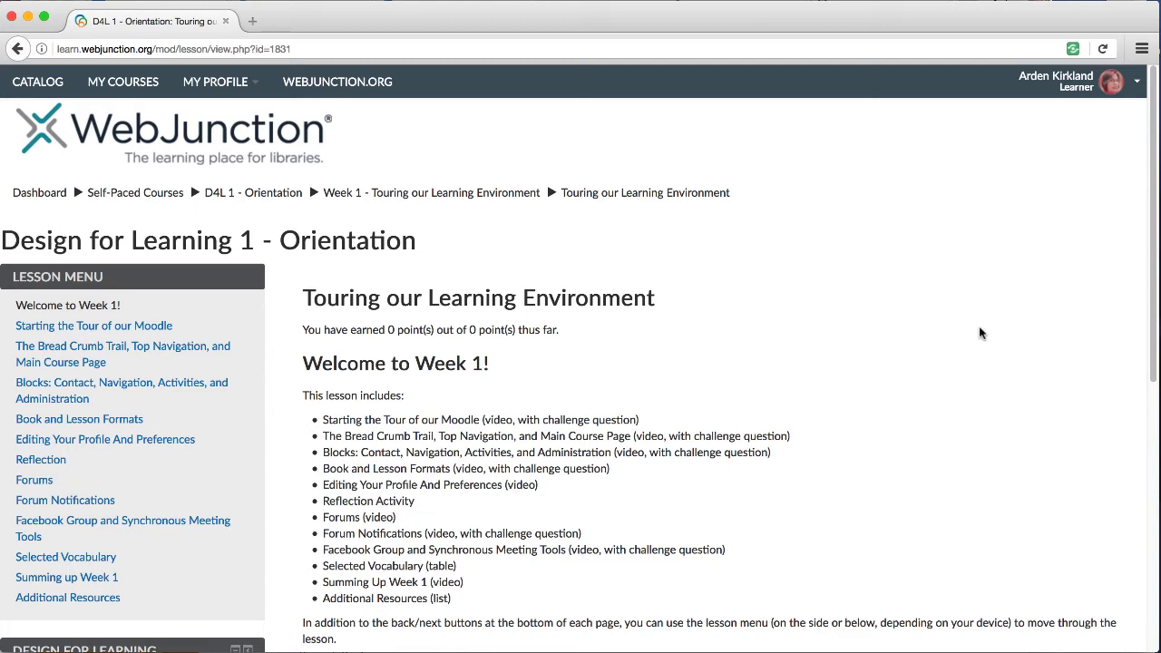
pyautogui.moveTo(958, 308)
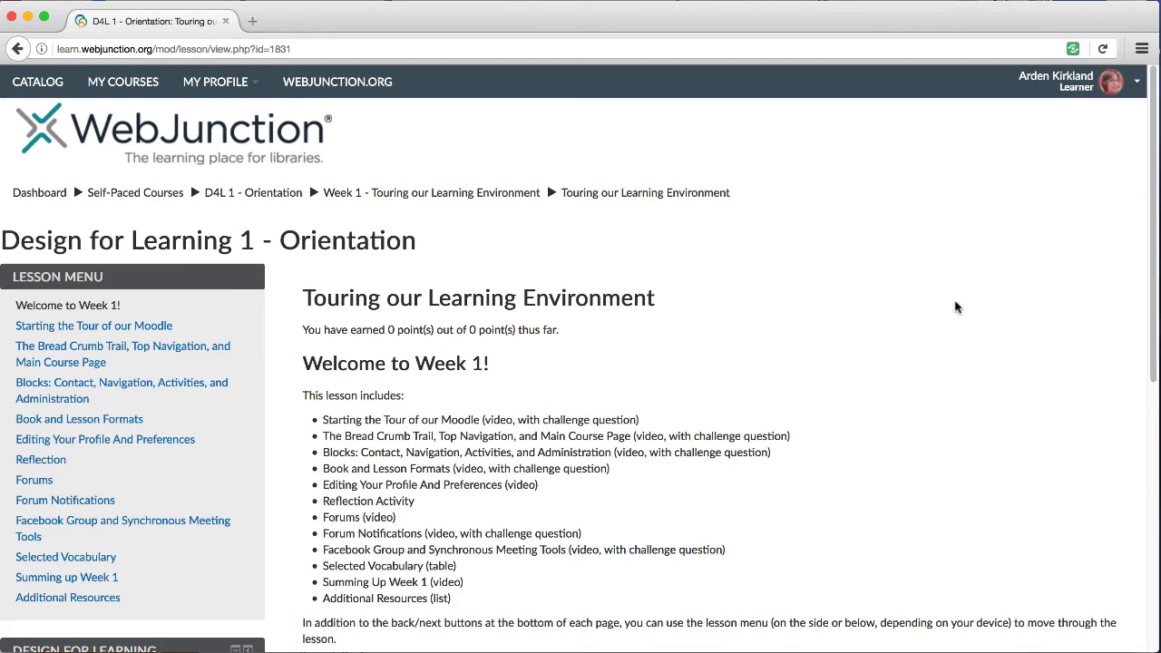
pyautogui.moveTo(753, 136)
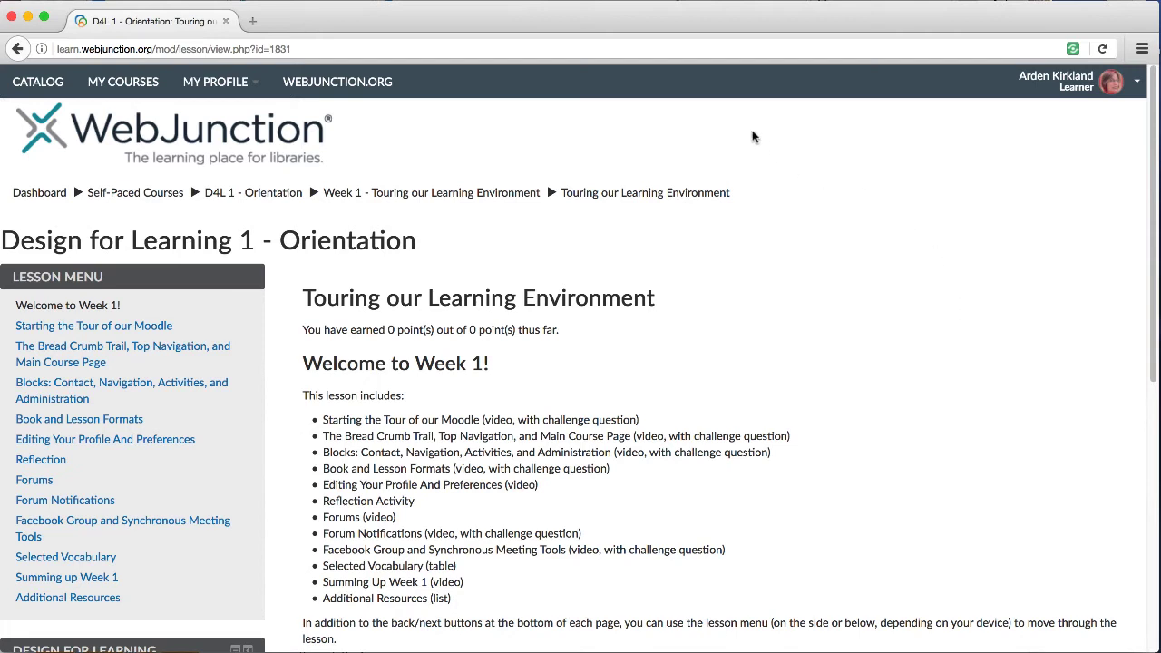
pyautogui.moveTo(431, 82)
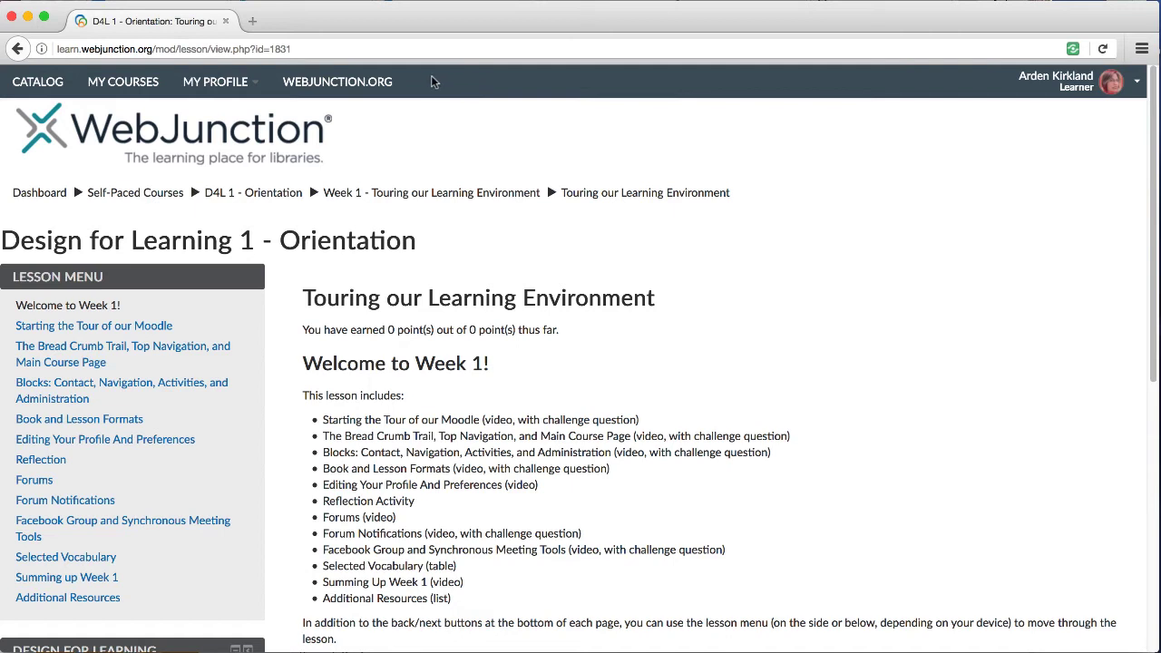
# Open the My Courses link in a new browser window beside the Week 1 lesson.
pyautogui.click(214, 81)
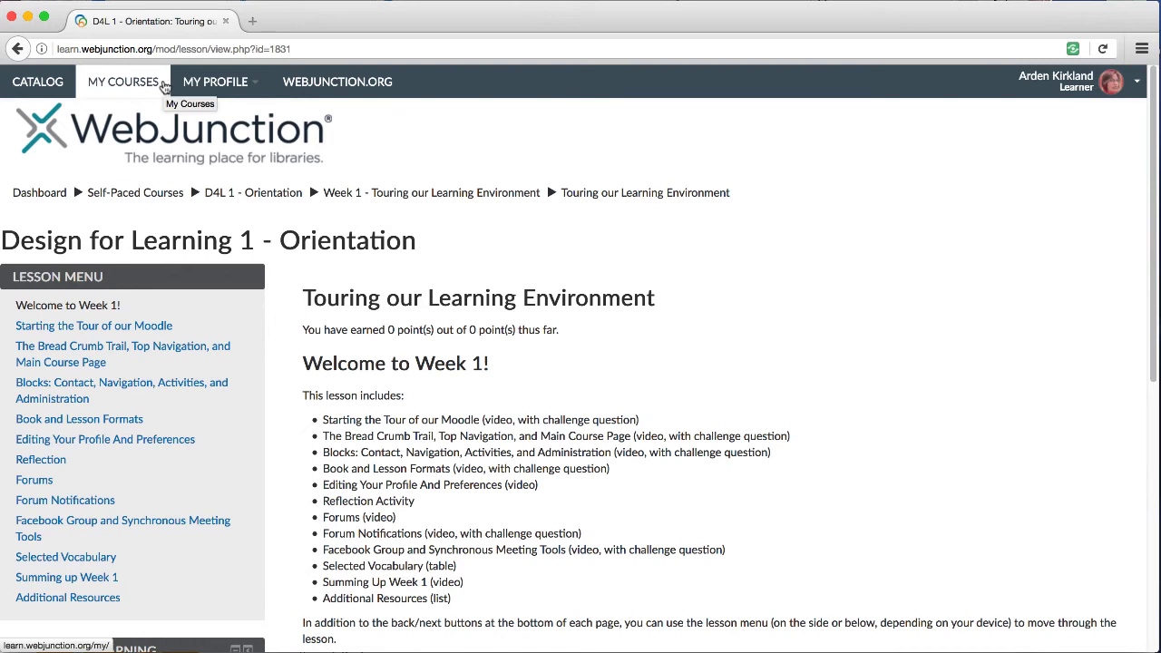
pyautogui.rightClick(123, 81)
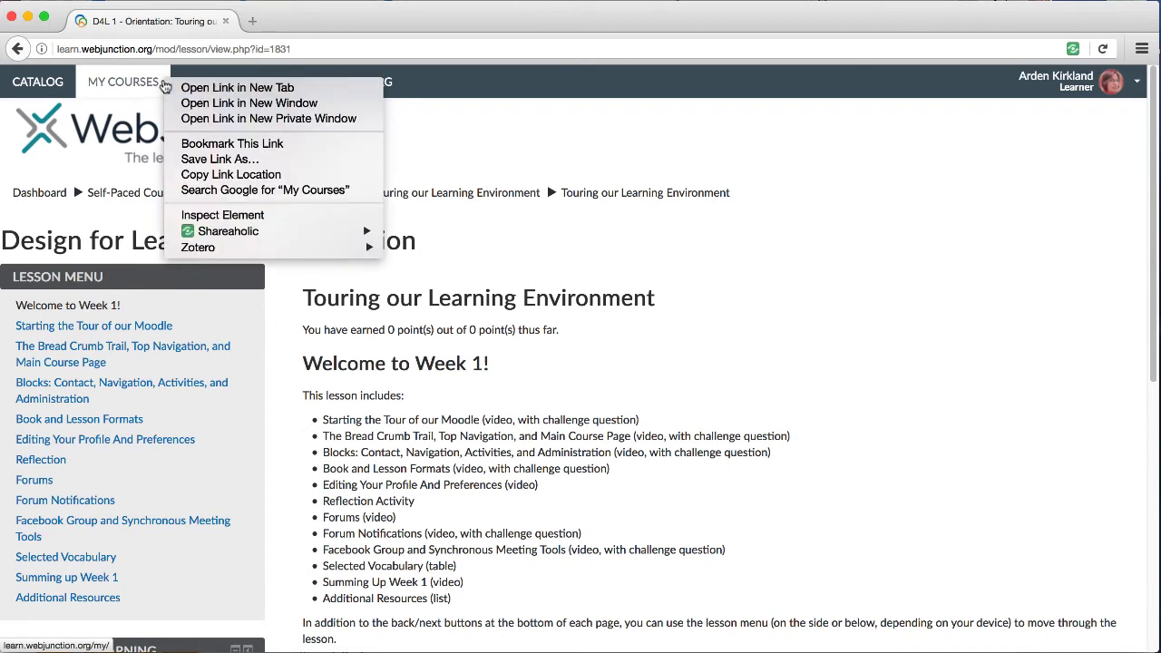
pyautogui.moveTo(165, 84)
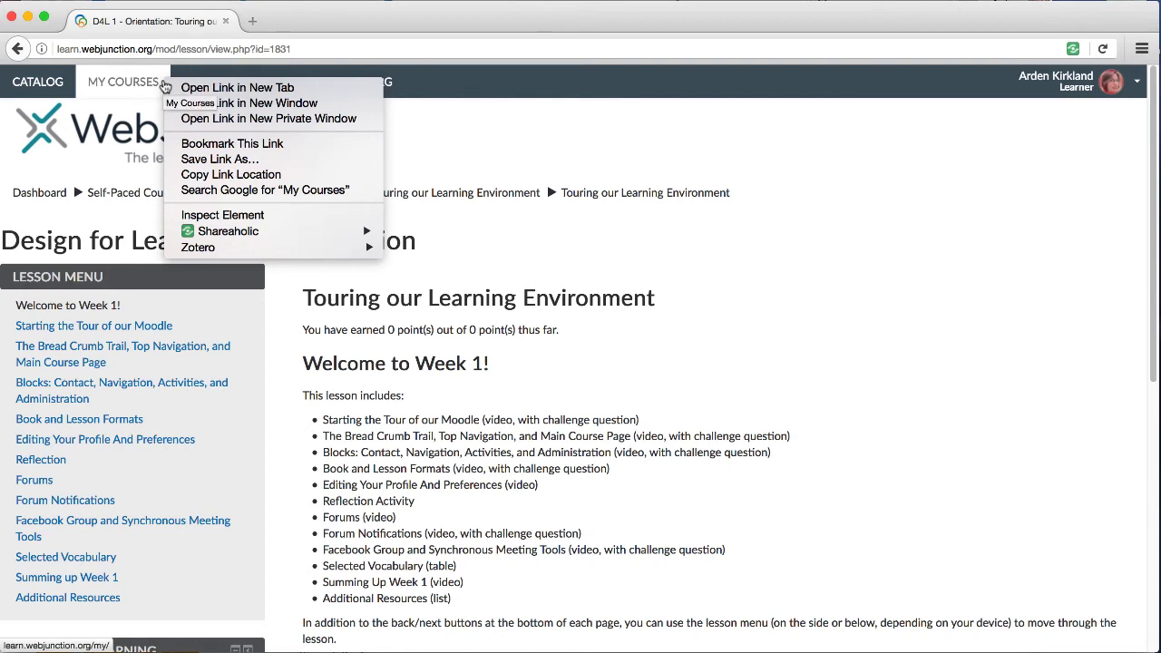
pyautogui.moveTo(294, 119)
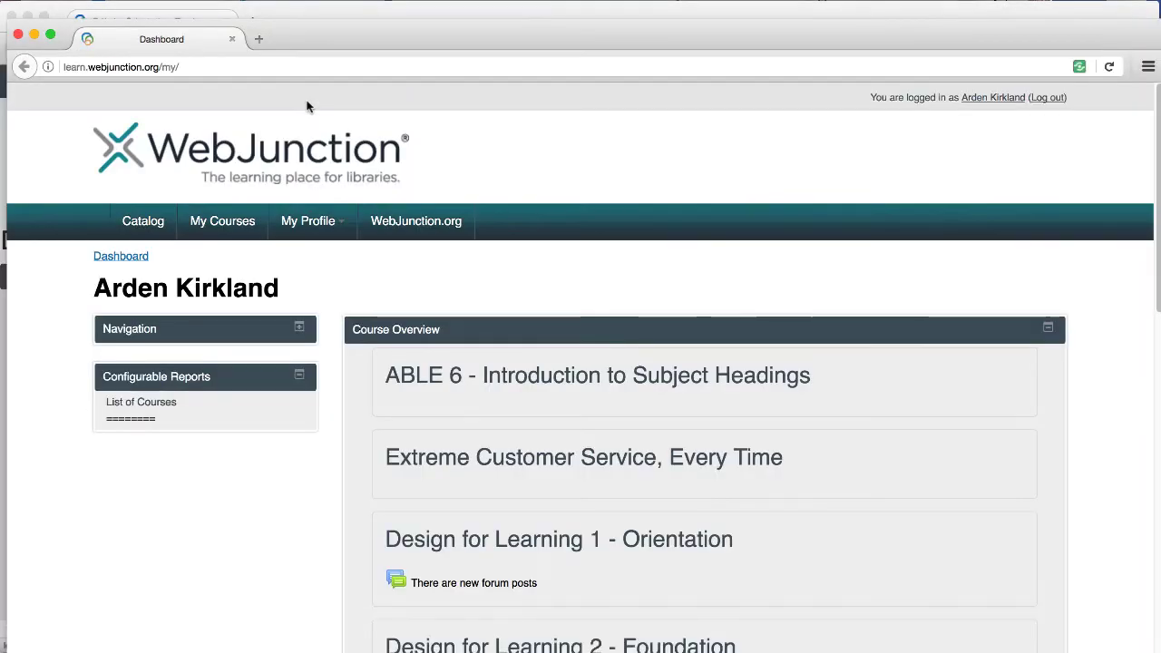
pyautogui.moveTo(419, 29)
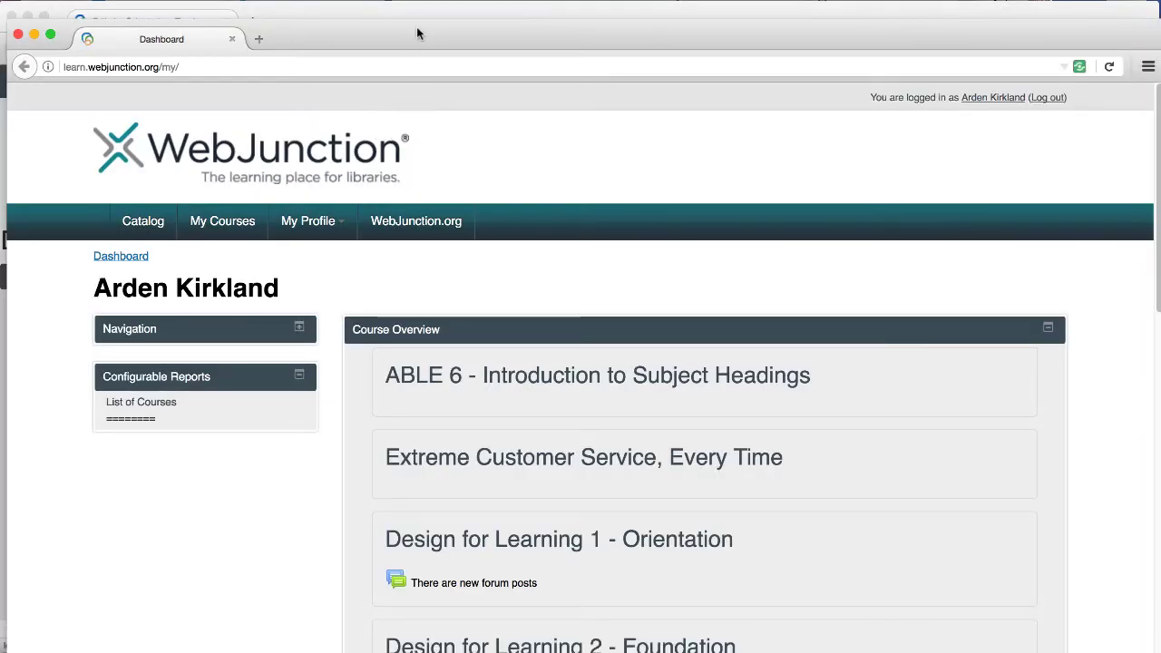